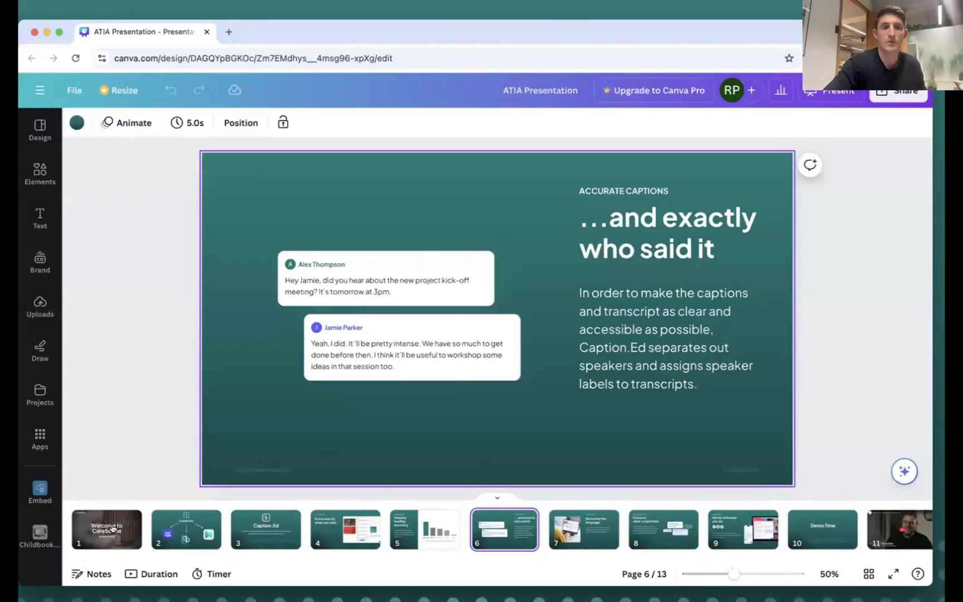
Return to the CareScribe welcome slide and bring up the Present options
{"action": "left_click", "coordinate": [106, 529]}
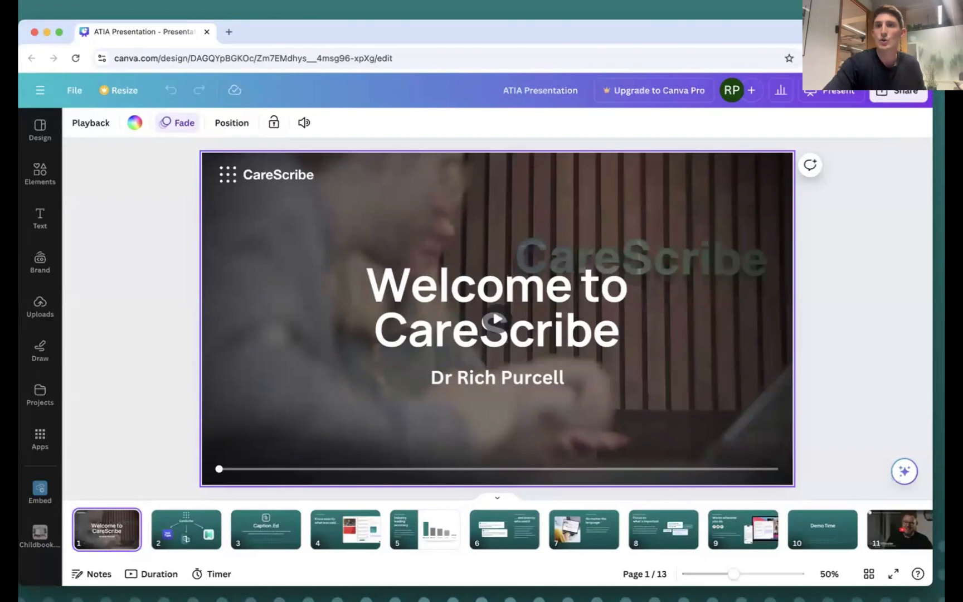
{"action": "left_click", "coordinate": [832, 90]}
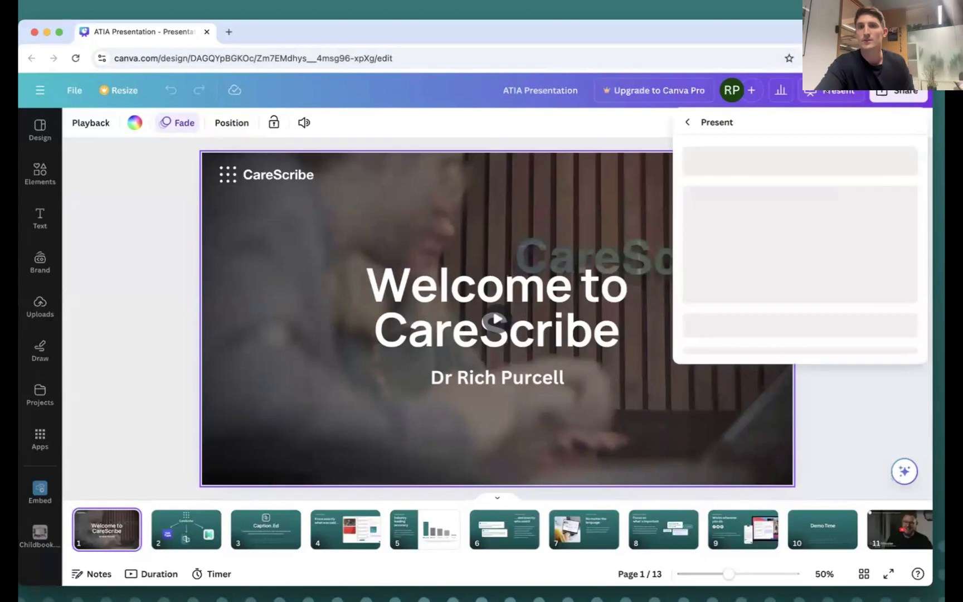
Present the deck full screen and reach the three CareScribe apps slide
{"action": "left_click", "coordinate": [798, 161]}
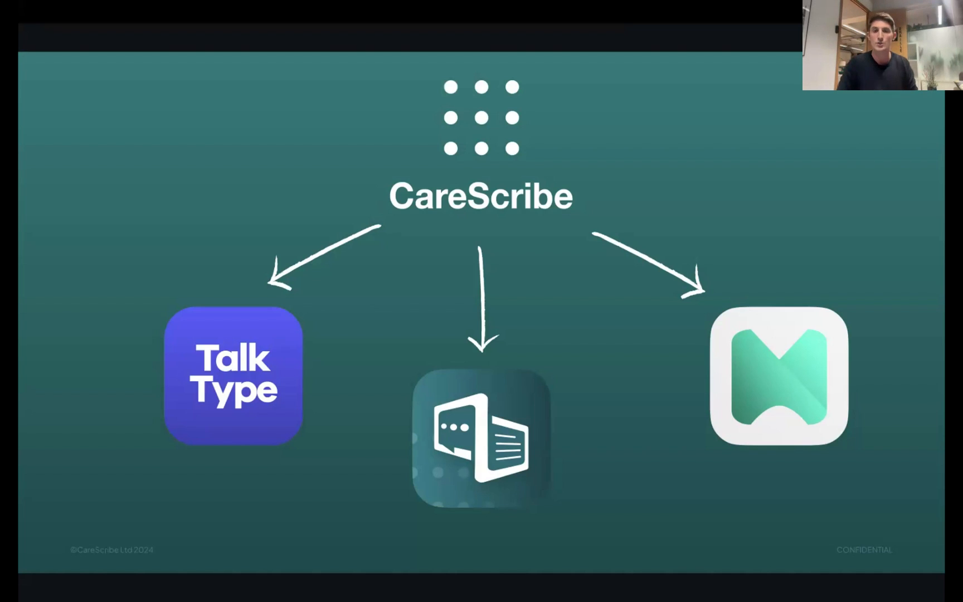
Advance to the Accurate Captions slide, "Know exactly what was said…"
{"action": "key", "text": "right"}
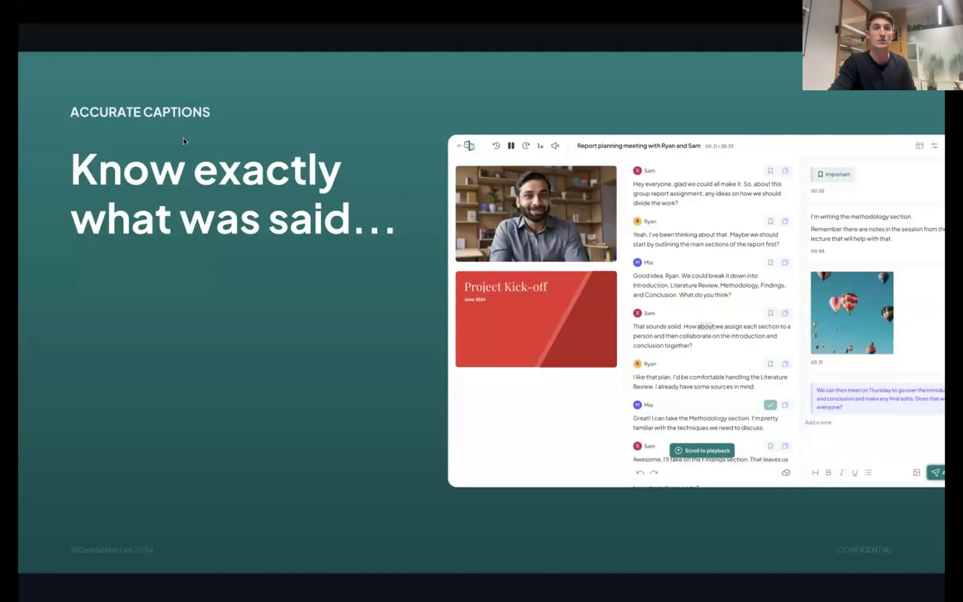
Advance to the speaker labels slide, "…and exactly who said it"
{"action": "left_click", "coordinate": [288, 262]}
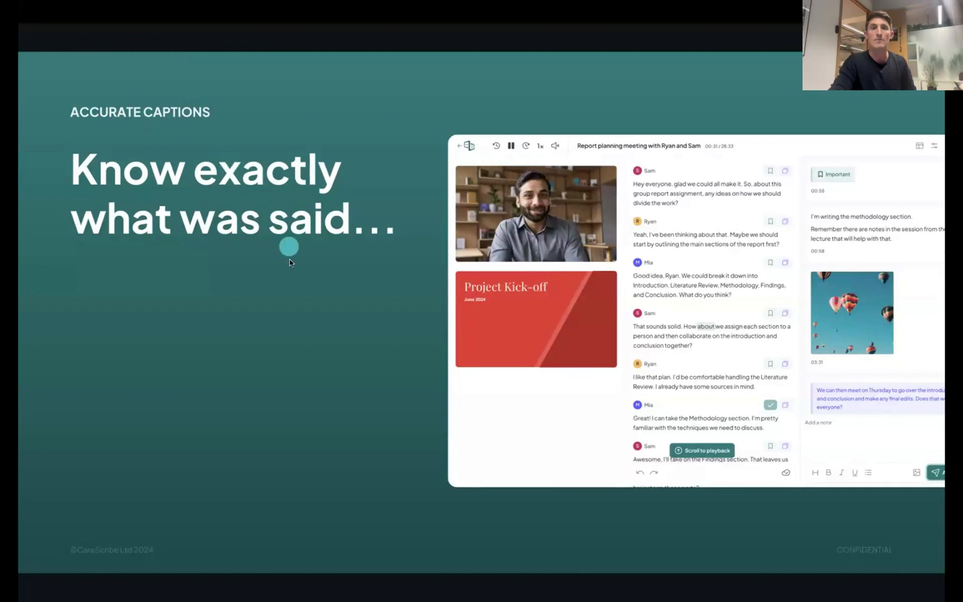
{"action": "key", "text": "Right"}
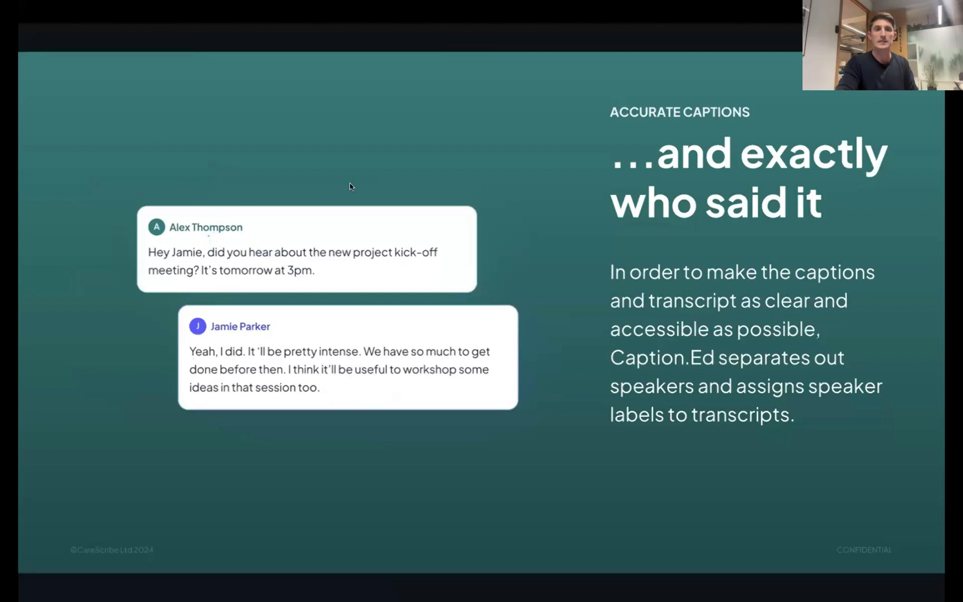
{"action": "mouse_move", "coordinate": [215, 146]}
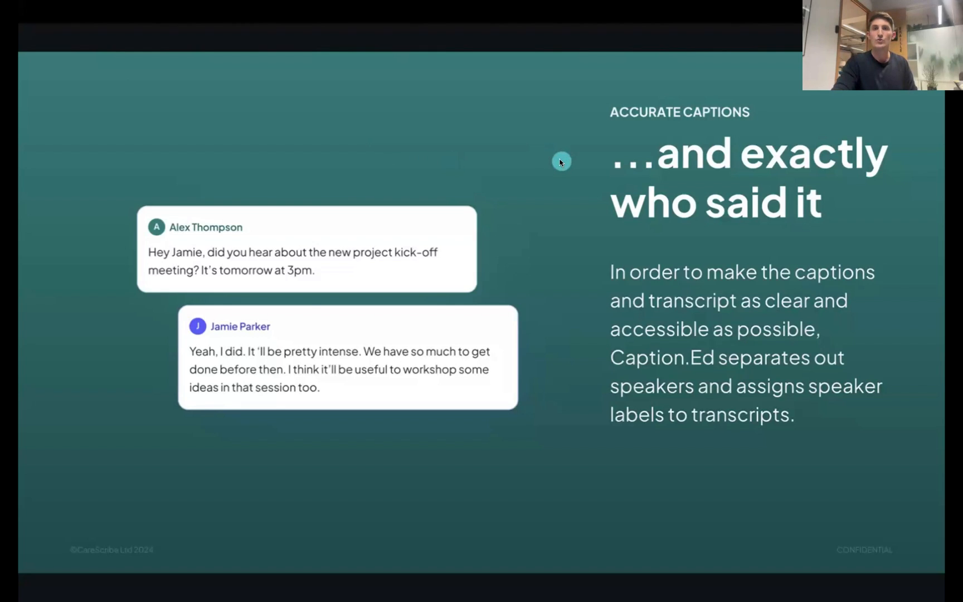
Advance to the Enterprise Ready slide, "Works wherever you do"
{"action": "key", "text": "right"}
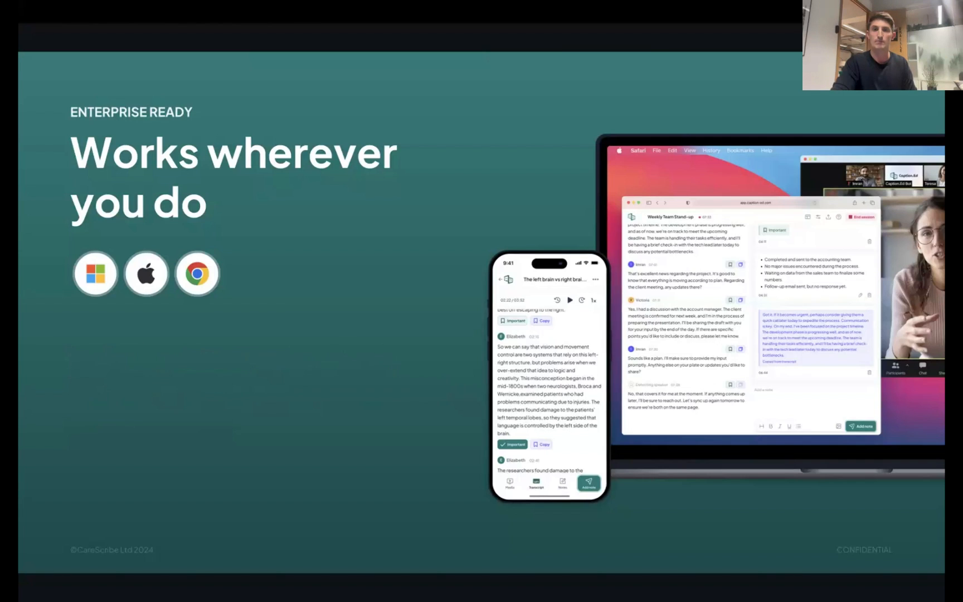
Leave the slideshow for the Caption.Ed home dashboard with recent sessions
{"action": "key", "text": "Right"}
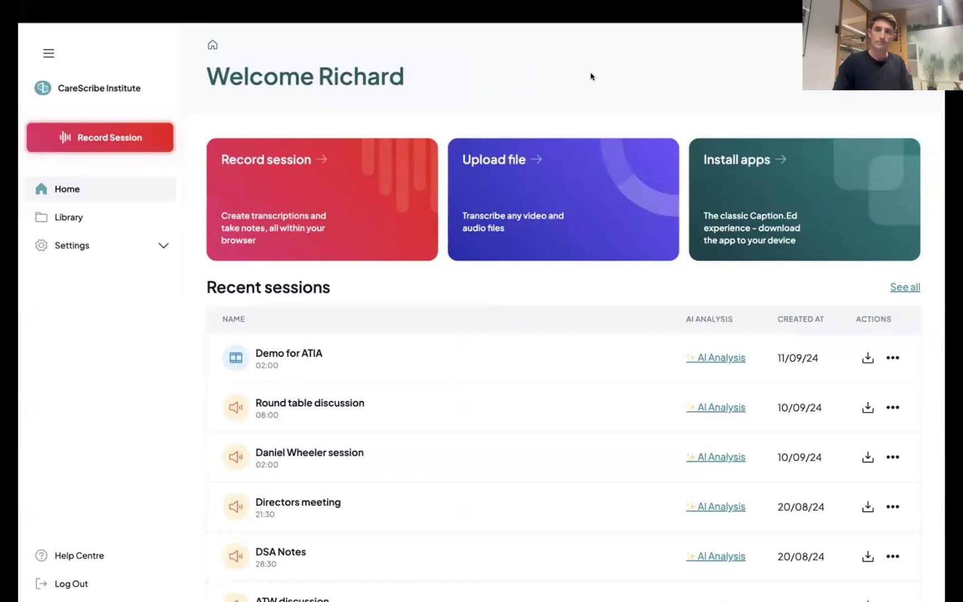
{"action": "mouse_move", "coordinate": [600, 79]}
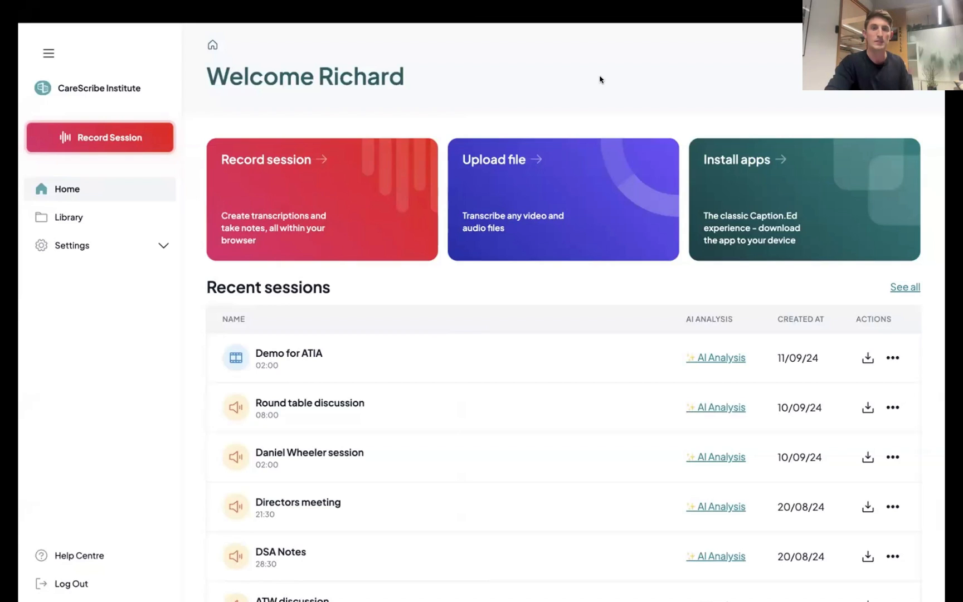
{"action": "mouse_move", "coordinate": [549, 97]}
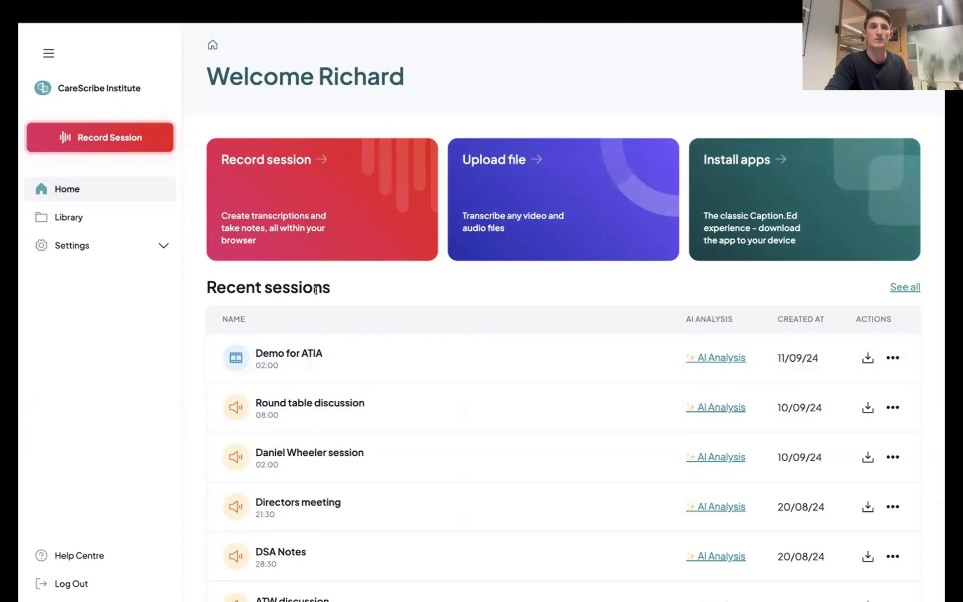
{"action": "mouse_move", "coordinate": [294, 147]}
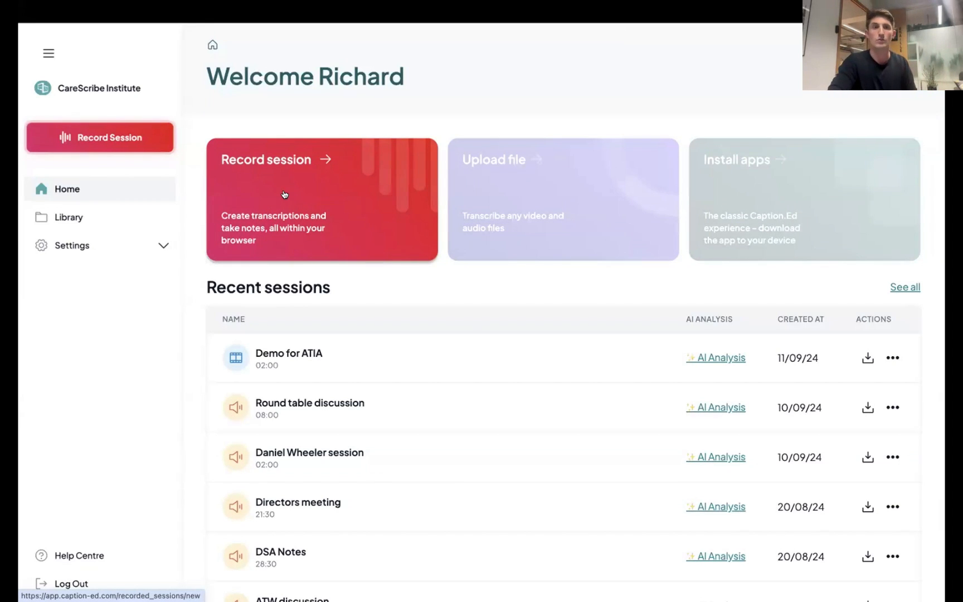
{"action": "left_click", "coordinate": [321, 200]}
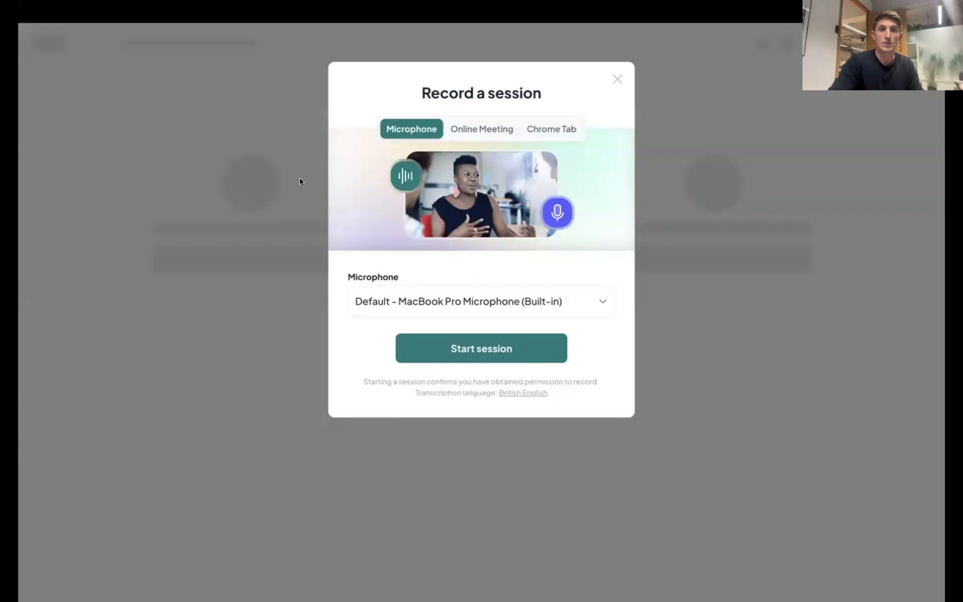
{"action": "mouse_move", "coordinate": [394, 153]}
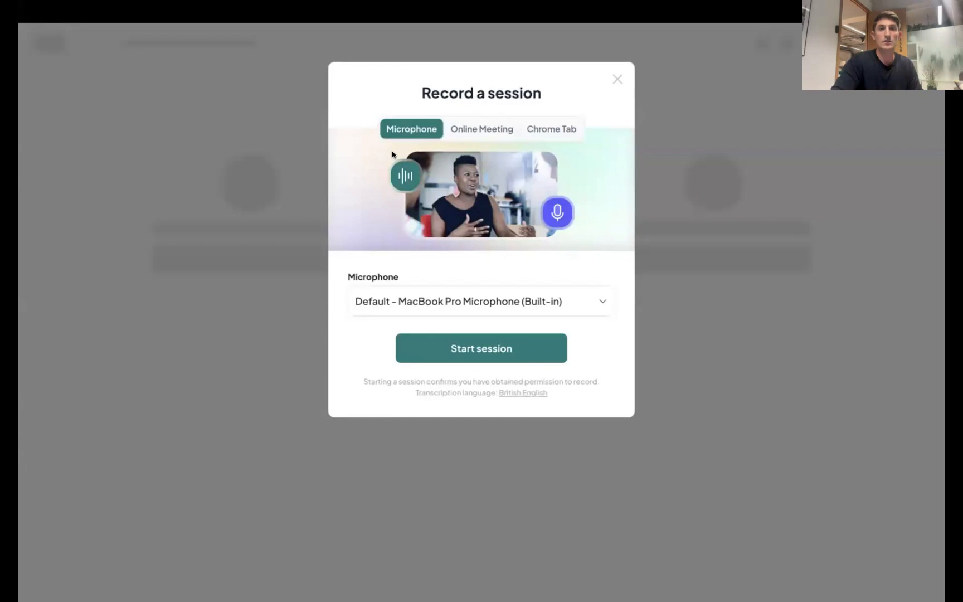
{"action": "left_click", "coordinate": [482, 130]}
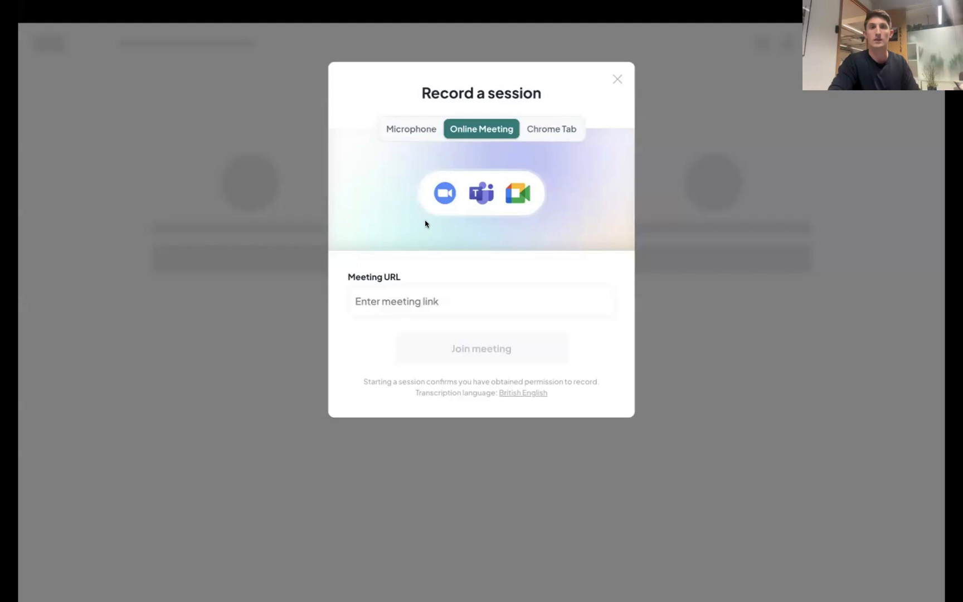
{"action": "mouse_move", "coordinate": [411, 130]}
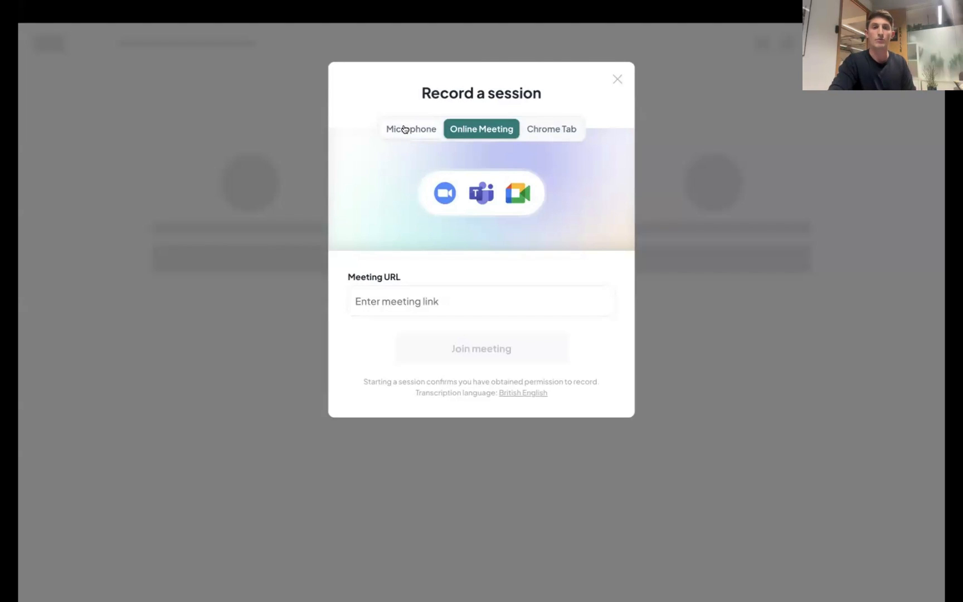
{"action": "left_click", "coordinate": [411, 129]}
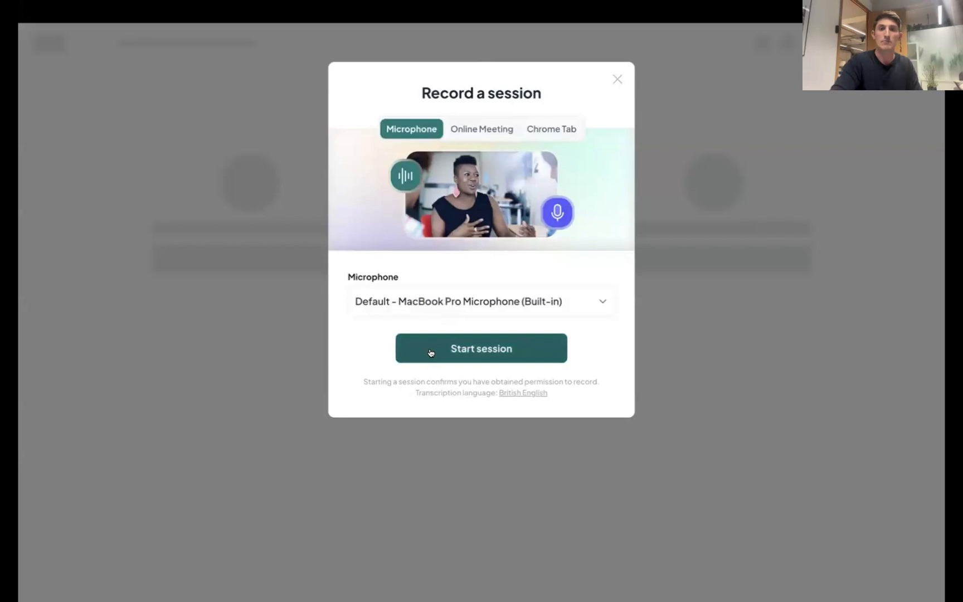
{"action": "left_click", "coordinate": [480, 348]}
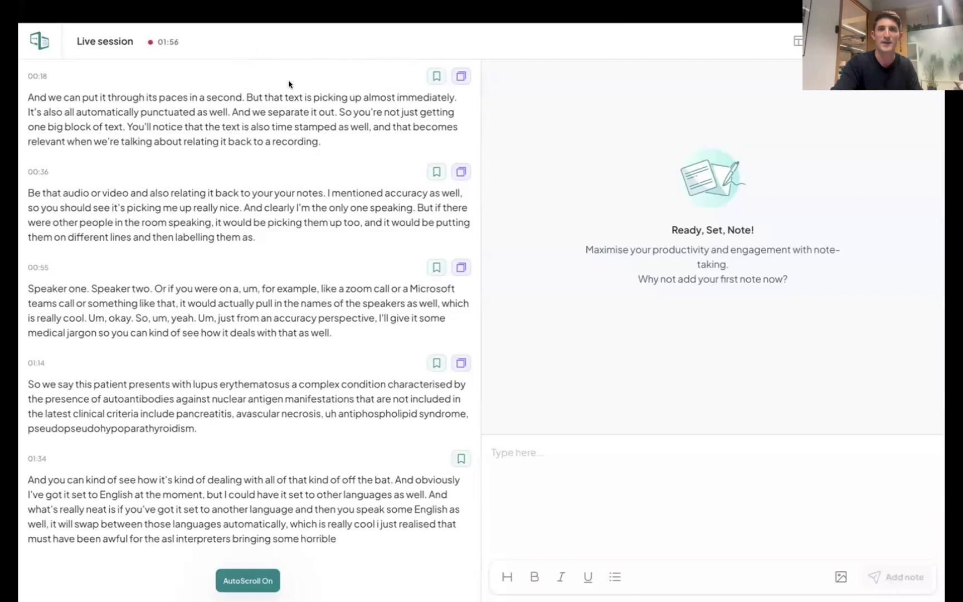
Scroll the live transcript to follow the new 01:53 paragraph about note taking
{"action": "scroll", "scroll_direction": "down", "scroll_amount": 3}
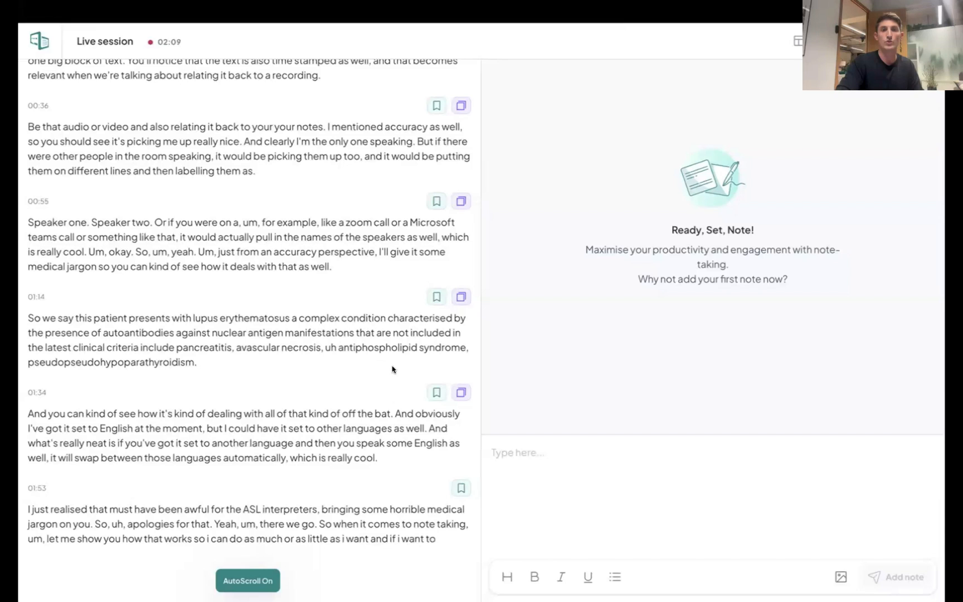
Mark 01:34 important, copy 01:53 to notes, and add the note "Add more context"
{"action": "left_click", "coordinate": [436, 341]}
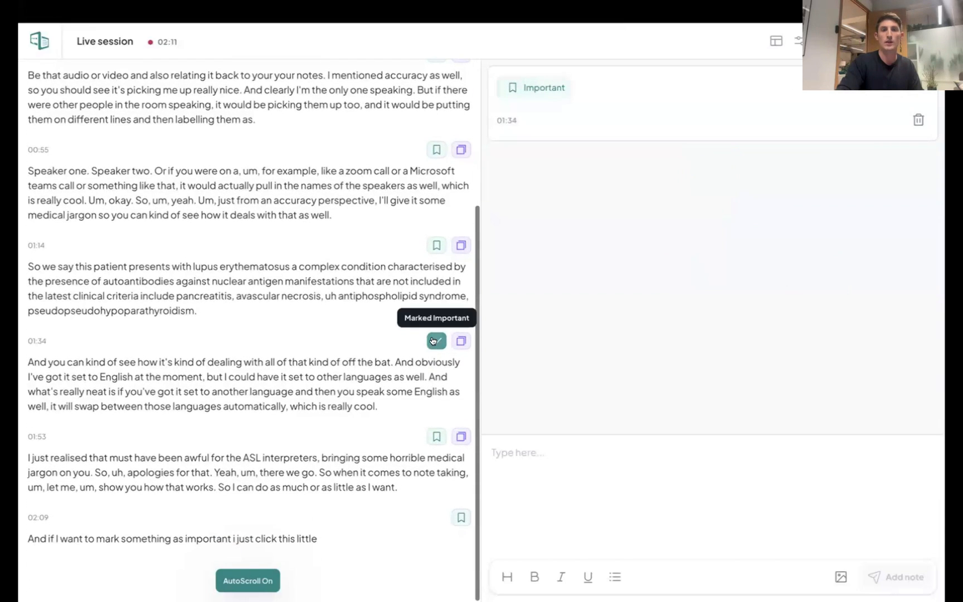
{"action": "left_click", "coordinate": [436, 340]}
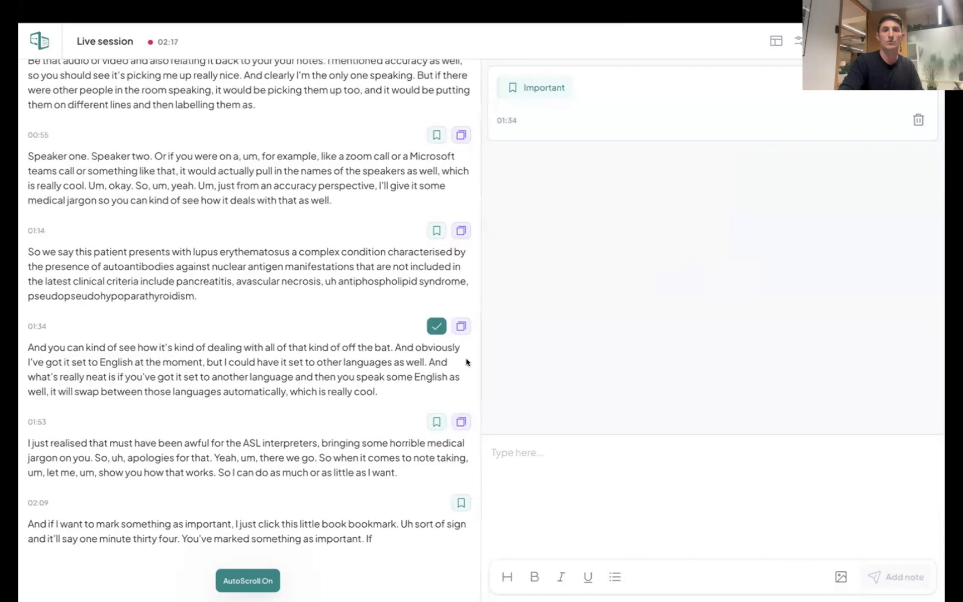
{"action": "left_click", "coordinate": [460, 407]}
{"action": "type", "text": "Add more m"}
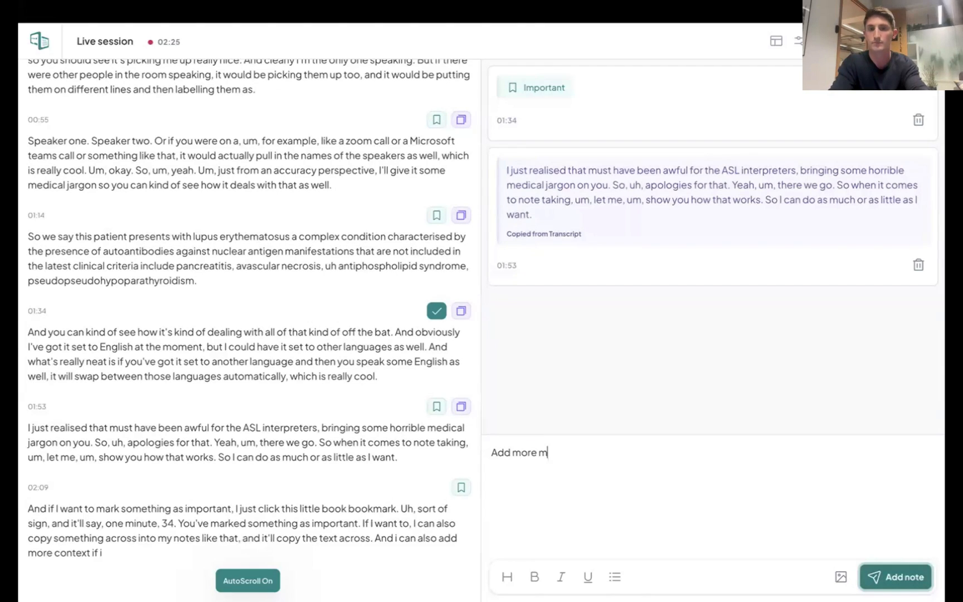
{"action": "left_click", "coordinate": [895, 576]}
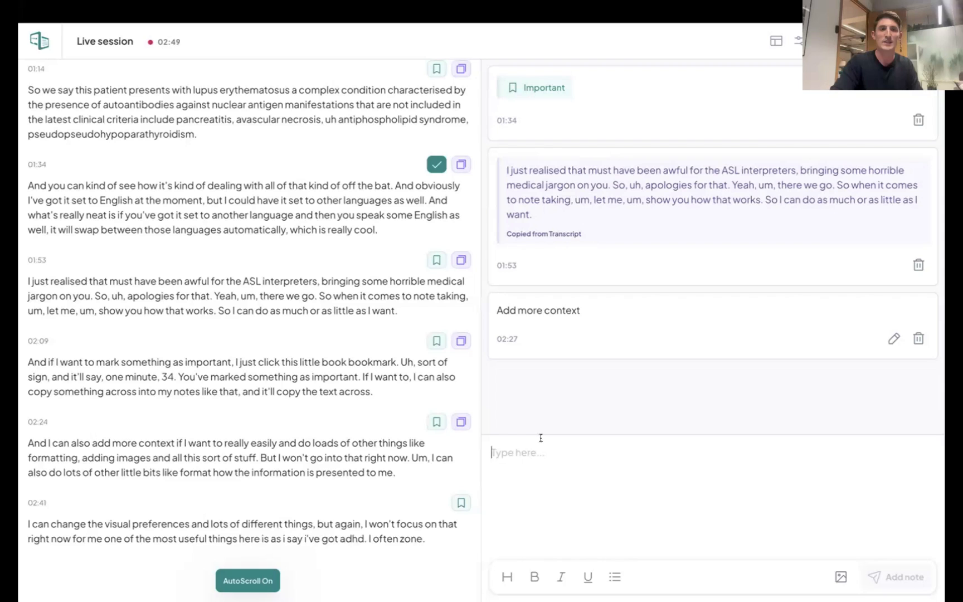
{"action": "scroll", "scroll_direction": "down", "scroll_amount": 3}
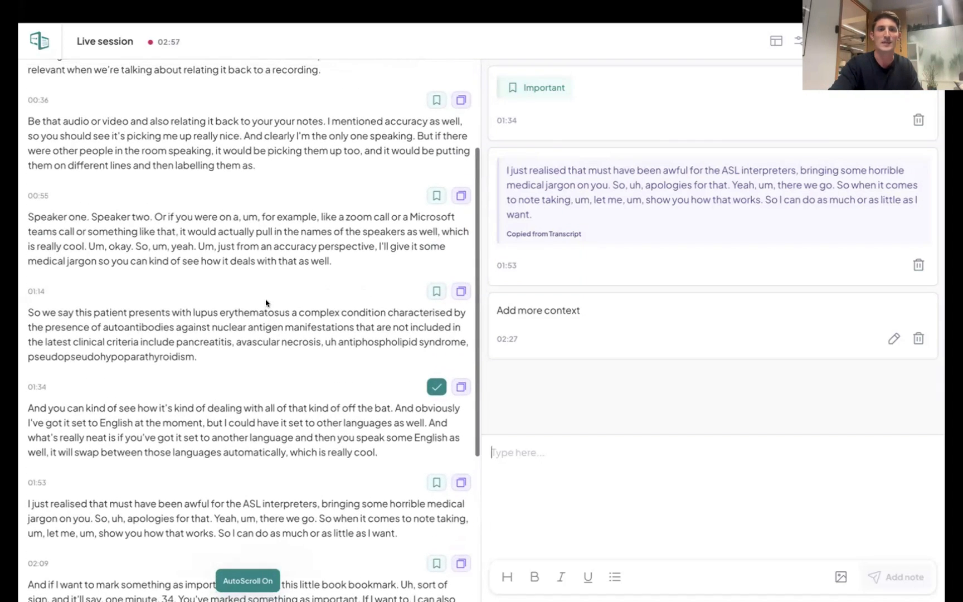
{"action": "scroll", "scroll_direction": "down", "scroll_amount": 3}
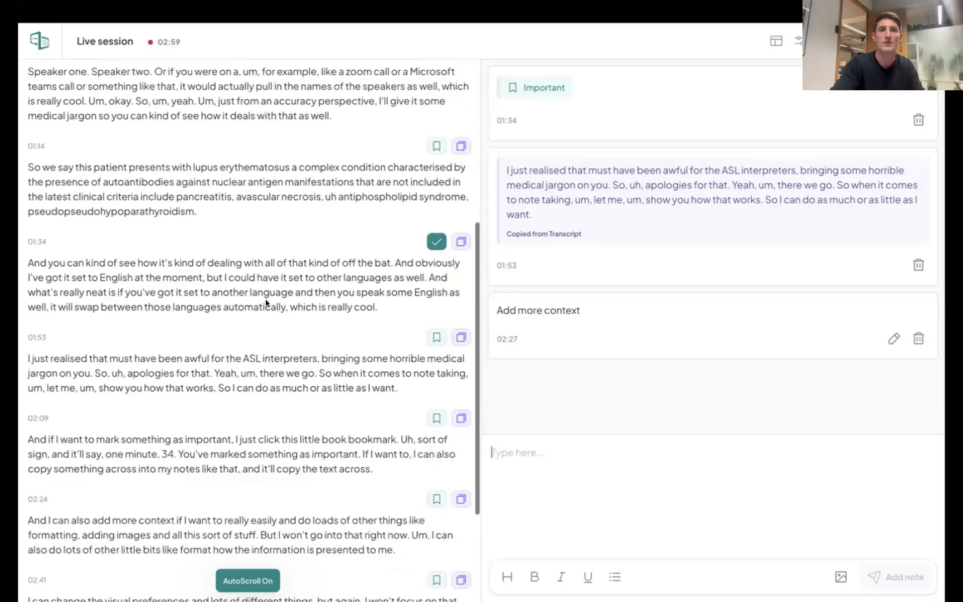
{"action": "scroll", "scroll_direction": "down", "scroll_amount": 3}
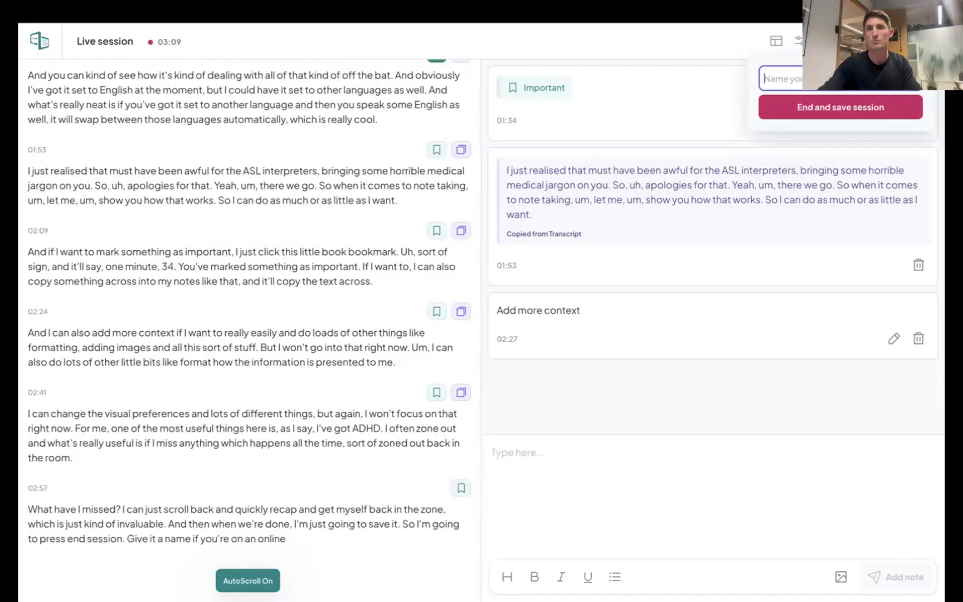
Name the live session "a name", then end and save it to the Library
{"action": "type", "text": "a"}
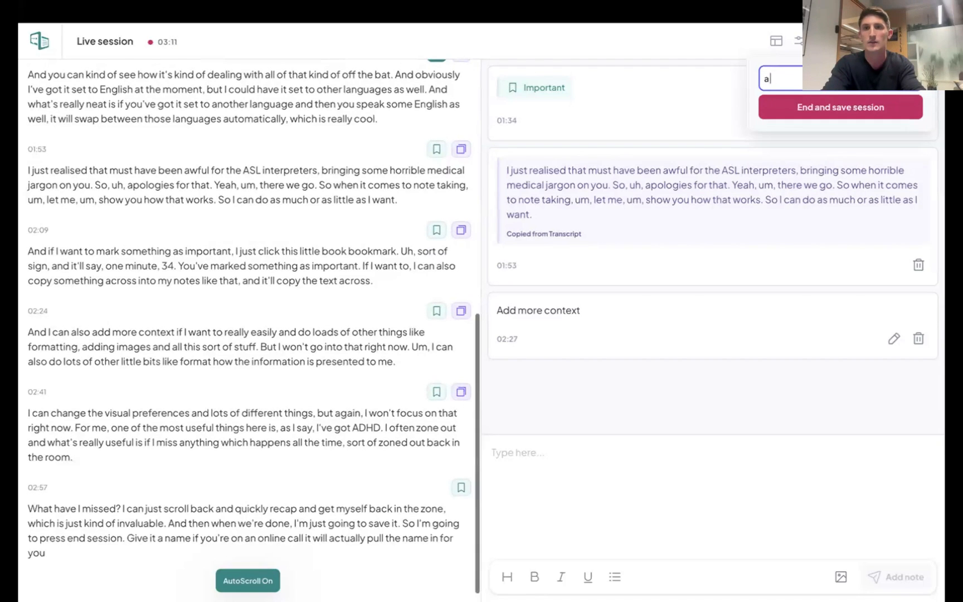
{"action": "left_click", "coordinate": [839, 107]}
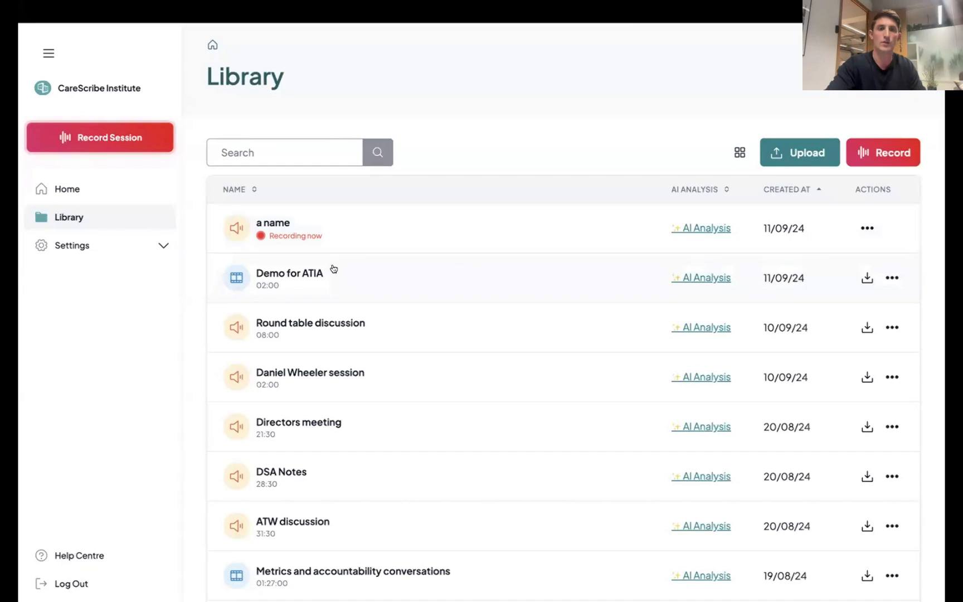
Open the saved Demo for ATIA session with its video and transcript
{"action": "left_click", "coordinate": [290, 278]}
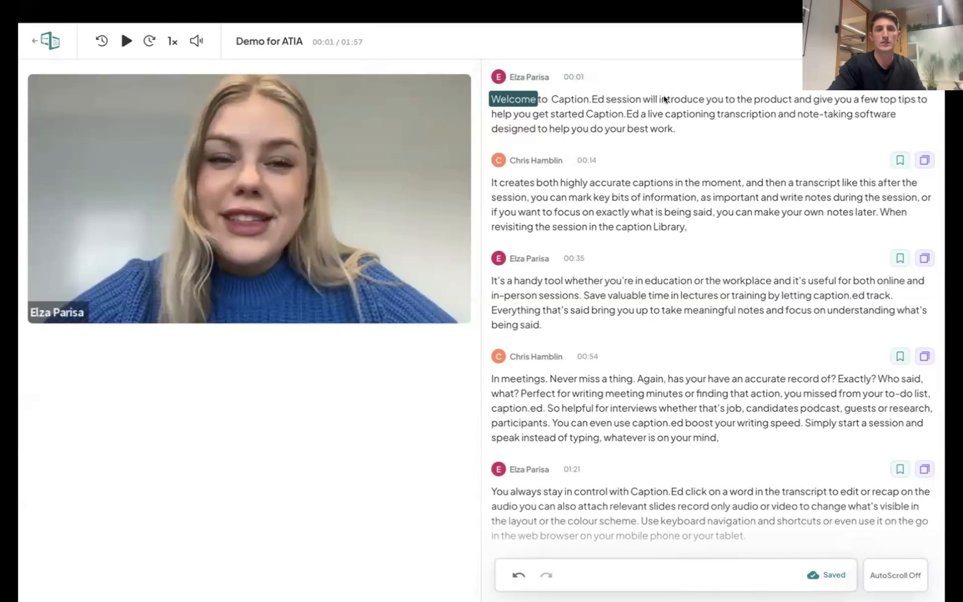
{"action": "mouse_move", "coordinate": [365, 262]}
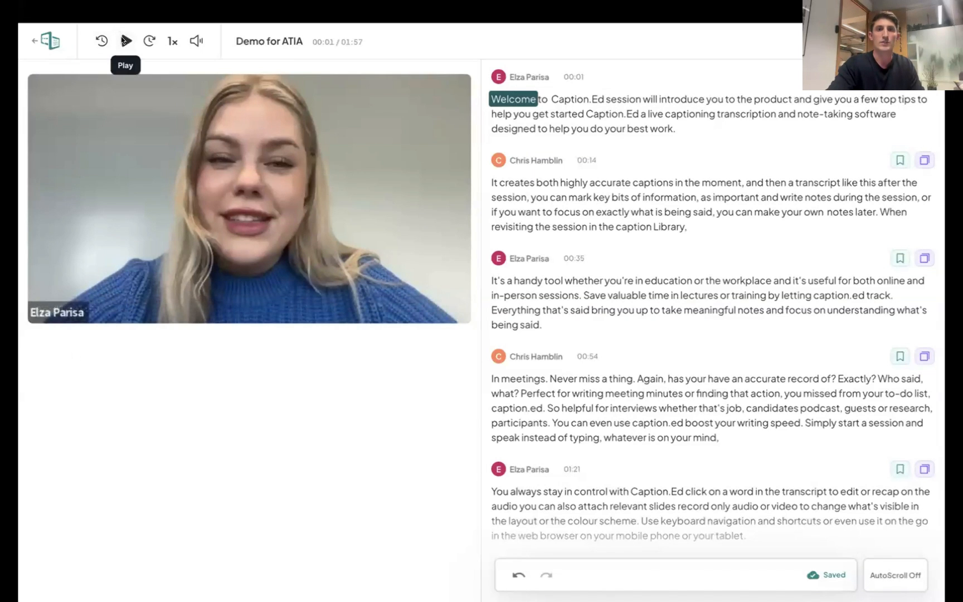
Play, pause and resume the Demo for ATIA recording, reaching about 01:06 with transcript highlighting
{"action": "left_click", "coordinate": [125, 41]}
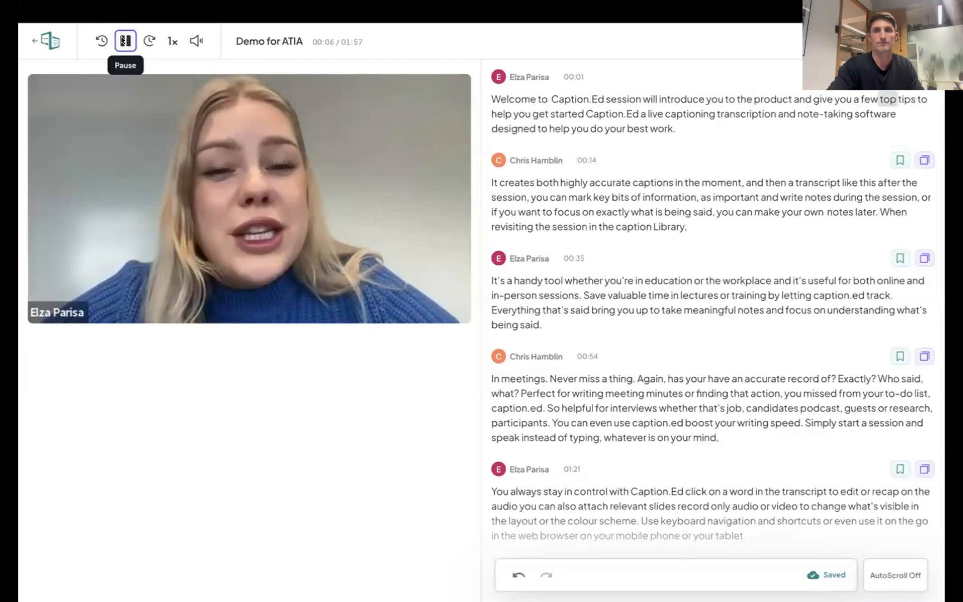
{"action": "left_click", "coordinate": [124, 40]}
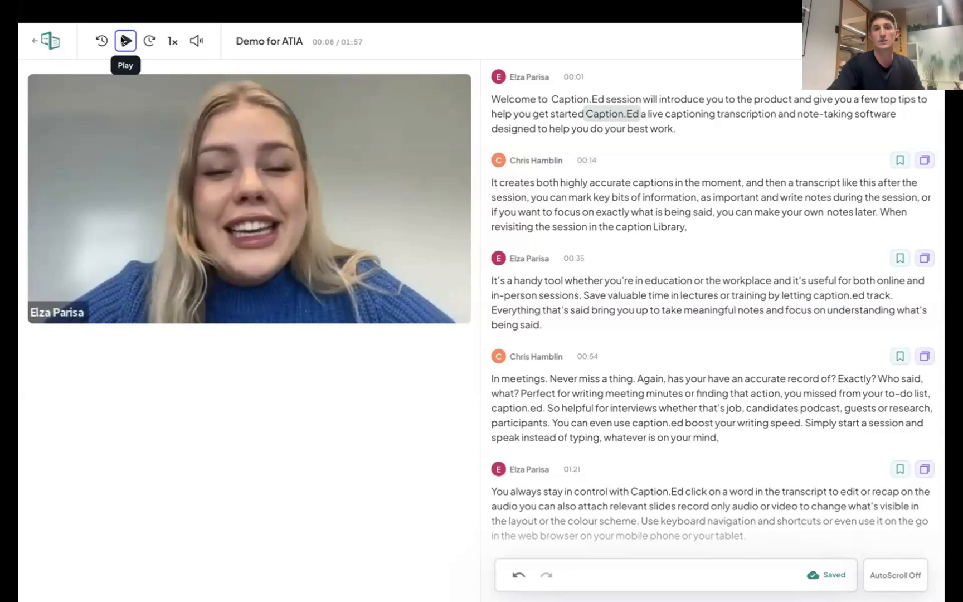
{"action": "left_click", "coordinate": [126, 41]}
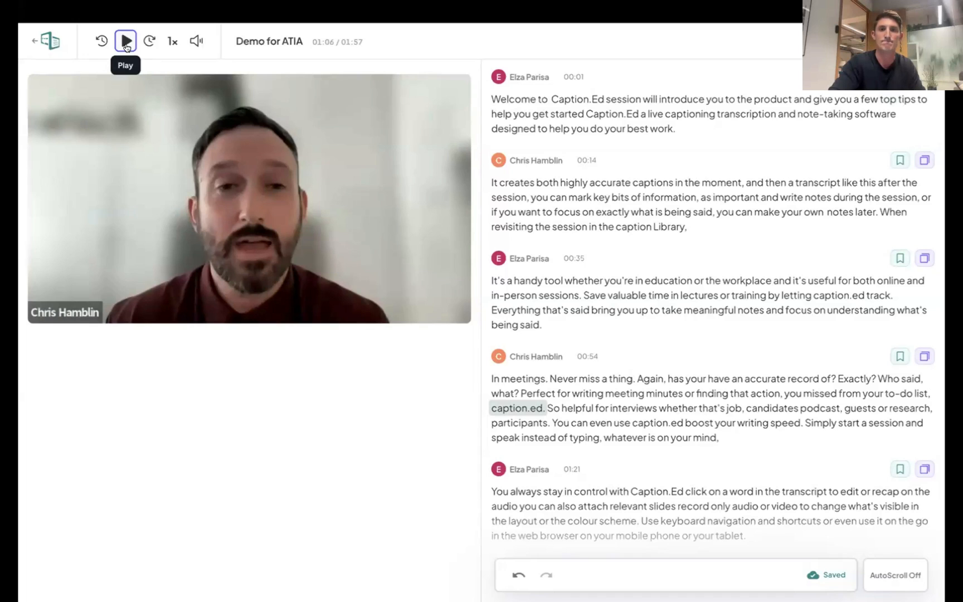
Display the Slides and Notes panels beside the speaker video and transcript
{"action": "left_click", "coordinate": [125, 41]}
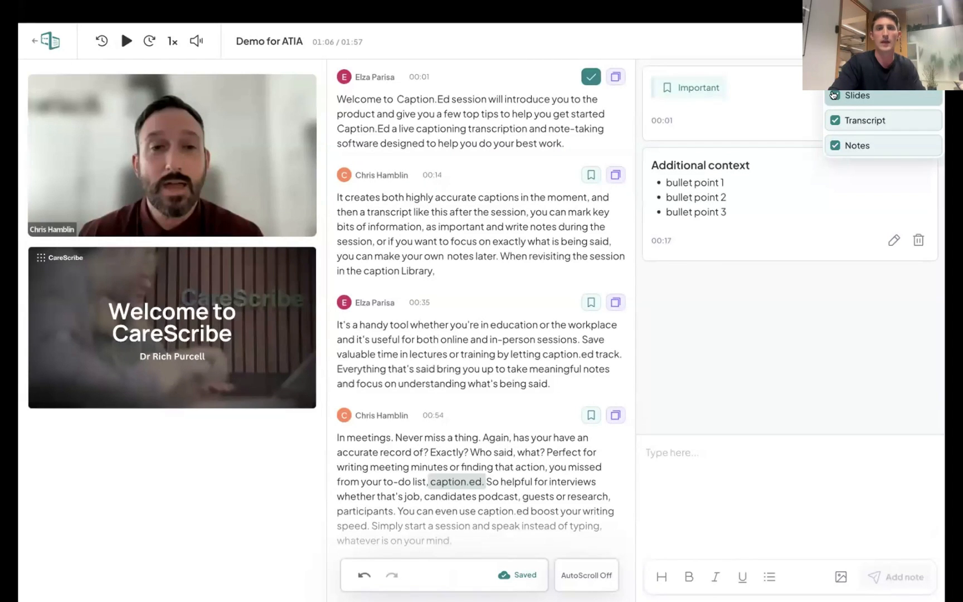
{"action": "left_click", "coordinate": [835, 95]}
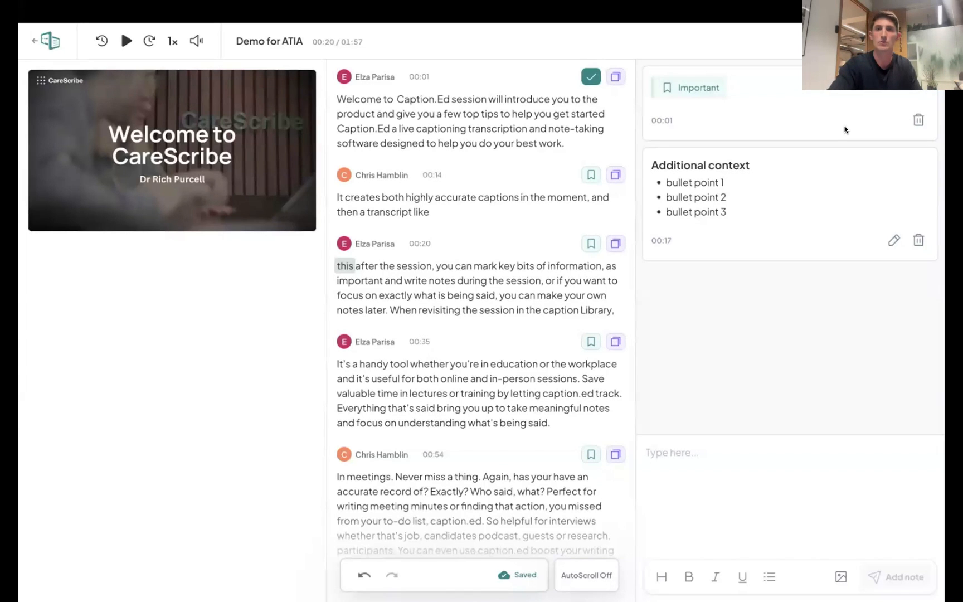
{"action": "mouse_move", "coordinate": [591, 243]}
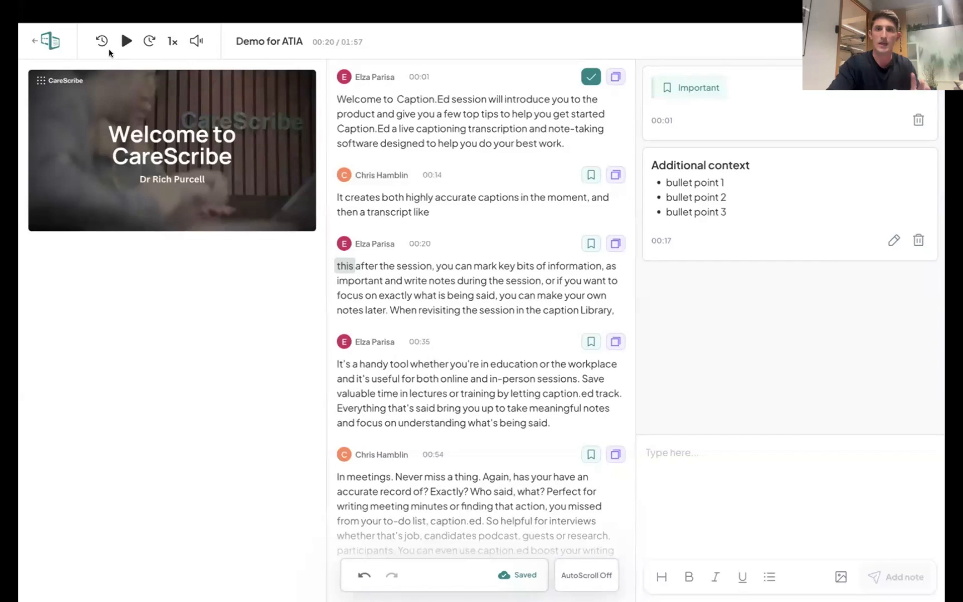
{"action": "mouse_move", "coordinate": [47, 42]}
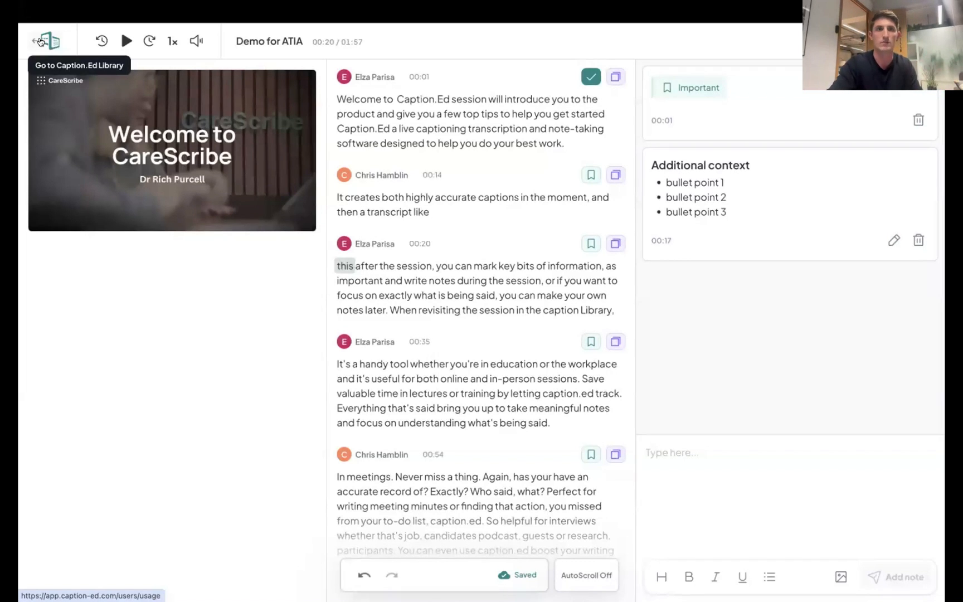
{"action": "mouse_move", "coordinate": [113, 214]}
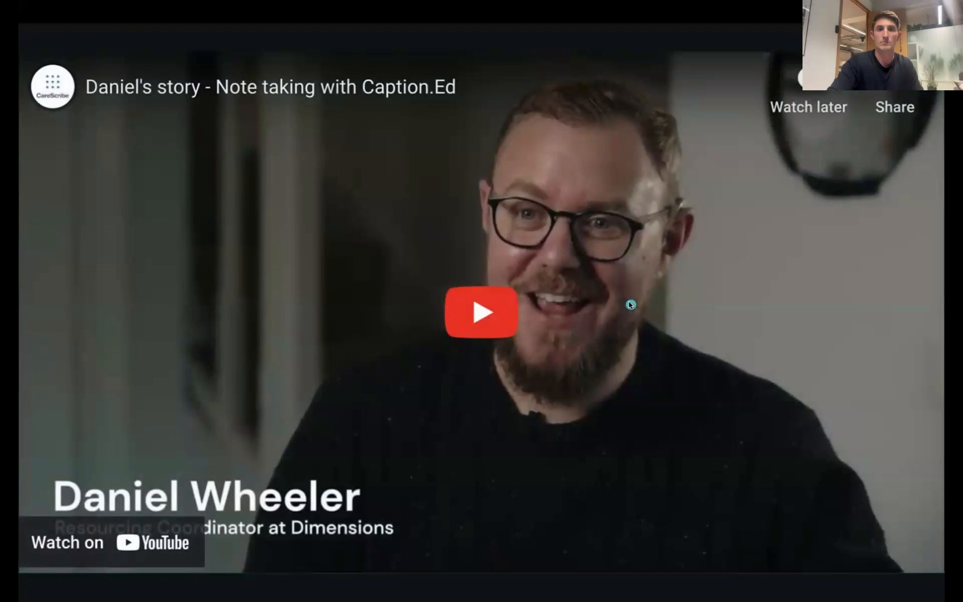
{"action": "mouse_move", "coordinate": [472, 315]}
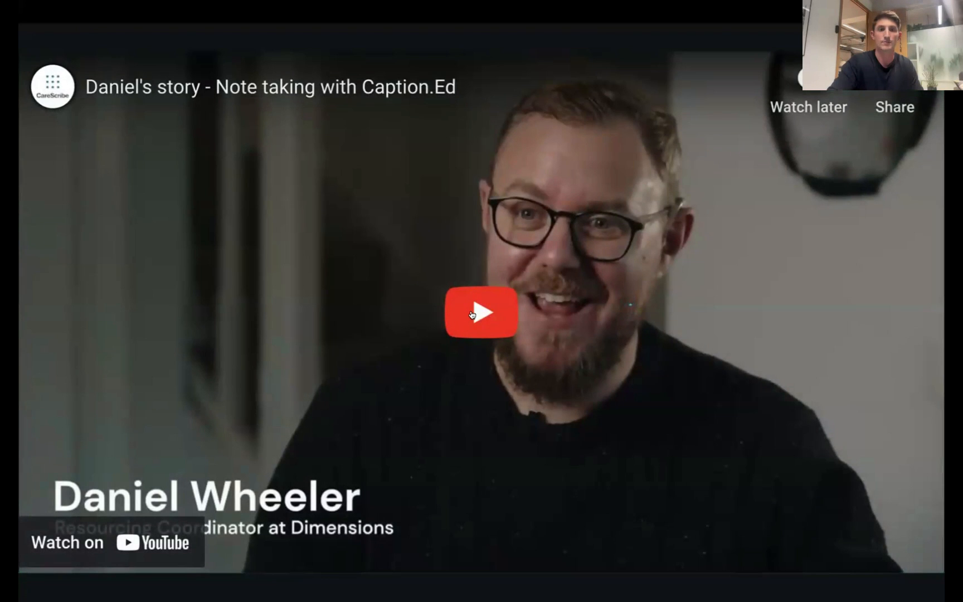
Start the YouTube video 'Daniel's story - Note taking with Caption.Ed'
{"action": "left_click", "coordinate": [482, 312]}
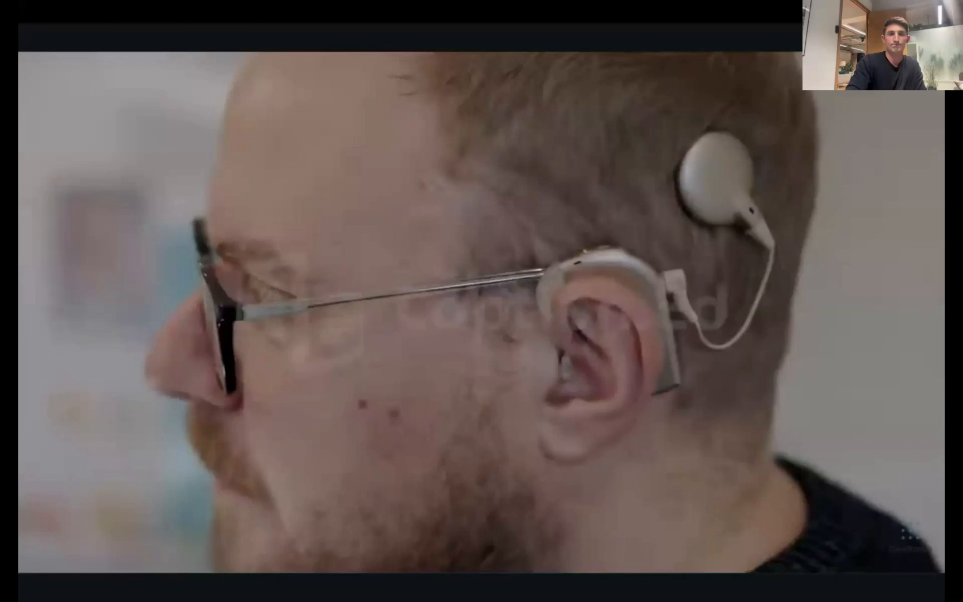